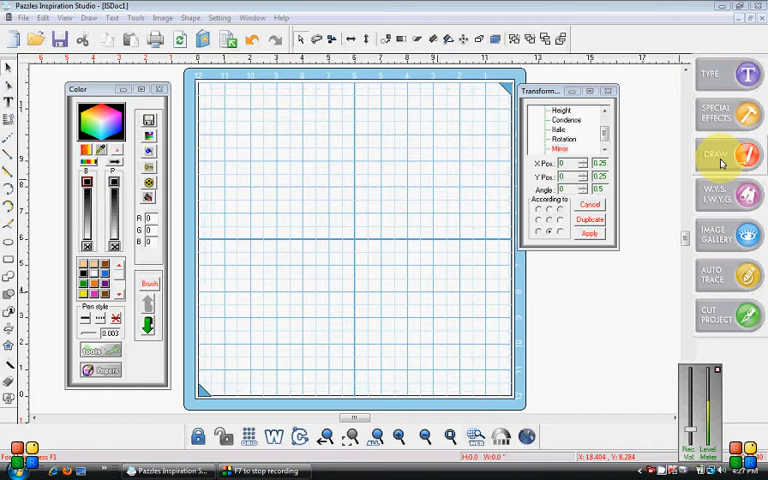
Step: Draw freehand test strokes on the mat, each with a thicker brush than the last
{"action": "left_click", "coordinate": [716, 154]}
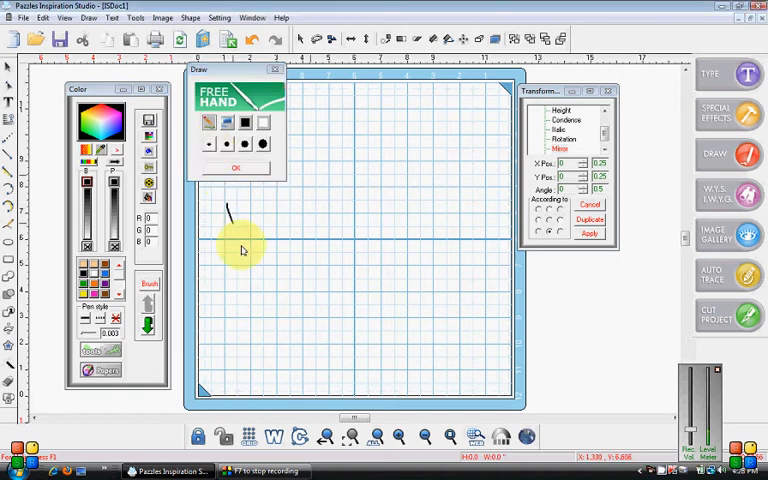
{"action": "left_click_drag", "start_coordinate": [228, 205], "coordinate": [248, 245]}
{"action": "type", "text": "0.1"}
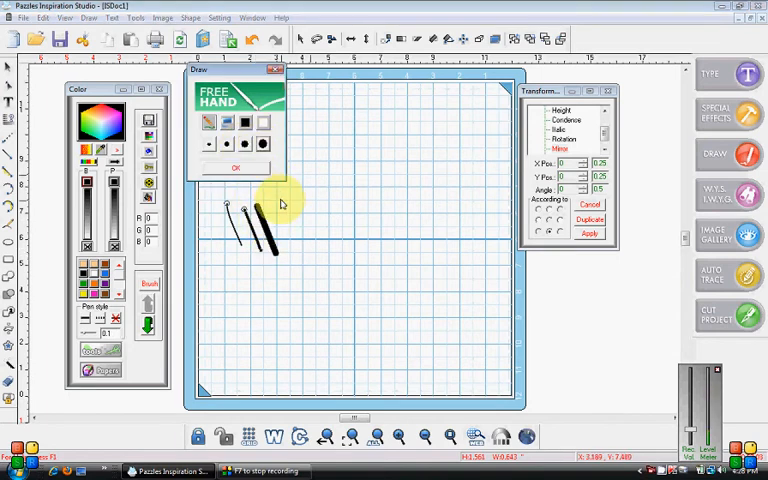
{"action": "left_click_drag", "start_coordinate": [265, 195], "coordinate": [300, 260]}
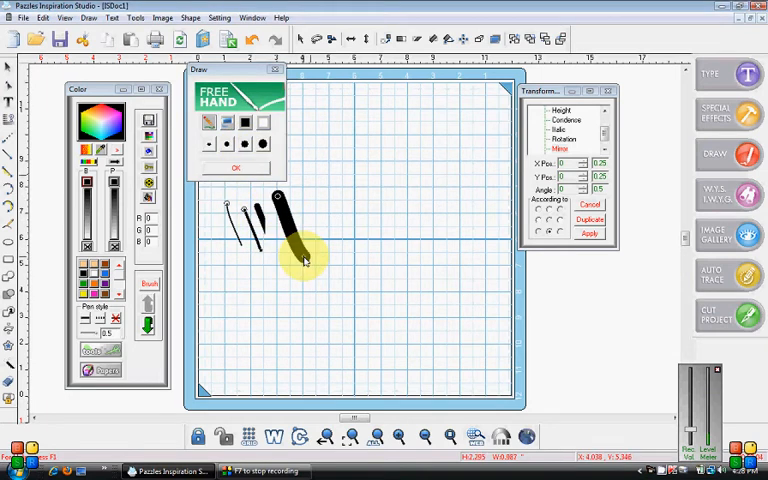
{"action": "left_click_drag", "start_coordinate": [305, 255], "coordinate": [285, 215]}
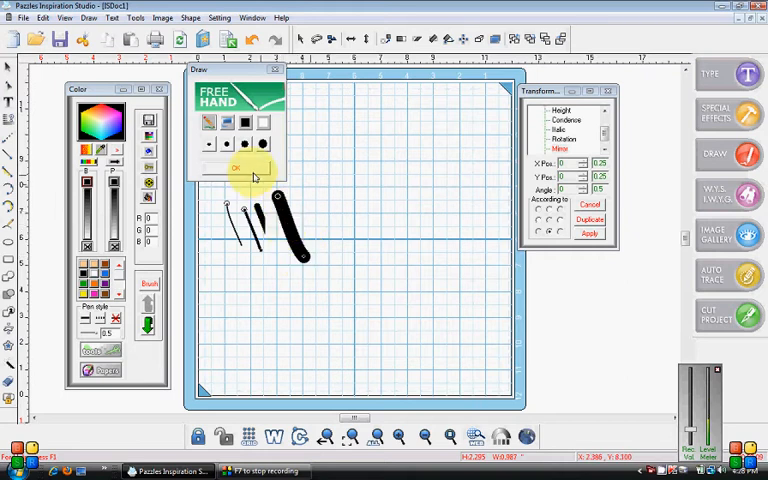
Step: Finish the freehand strokes as outlined shapes, then select them and drag them across the mat
{"action": "left_click", "coordinate": [235, 167]}
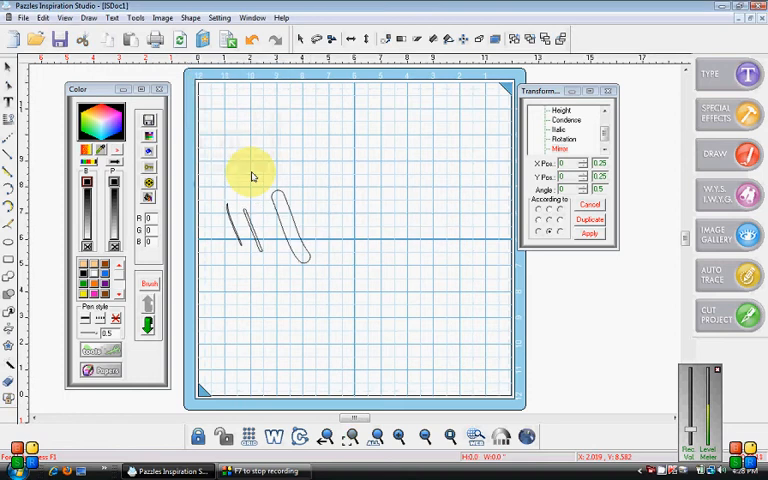
{"action": "mouse_move", "coordinate": [325, 290]}
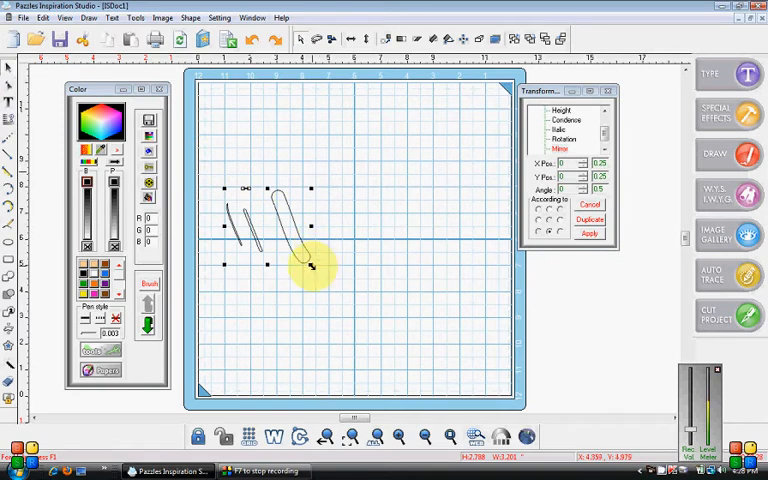
{"action": "left_click_drag", "start_coordinate": [313, 266], "coordinate": [285, 232]}
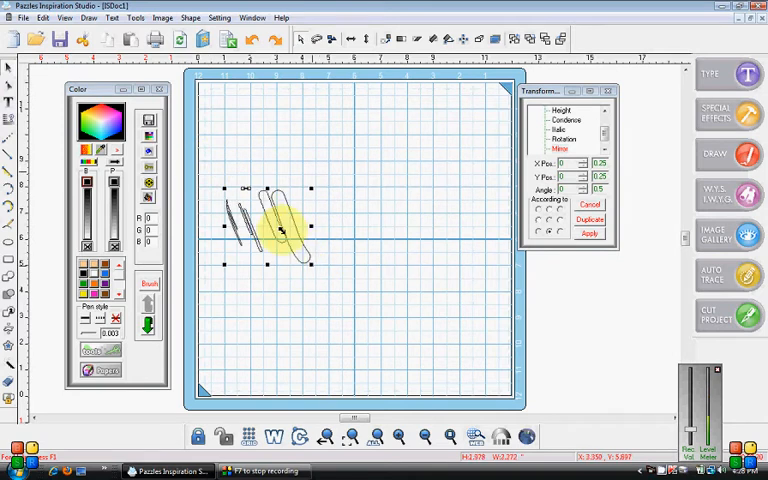
{"action": "left_click_drag", "start_coordinate": [285, 230], "coordinate": [235, 125]}
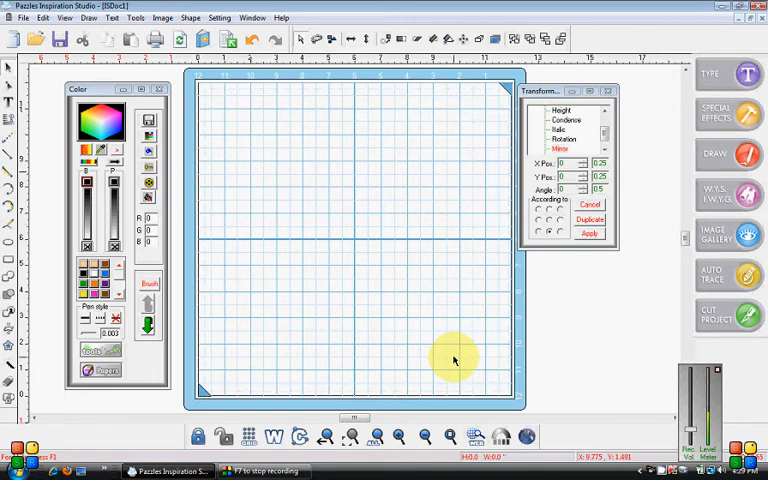
{"action": "mouse_move", "coordinate": [748, 158]}
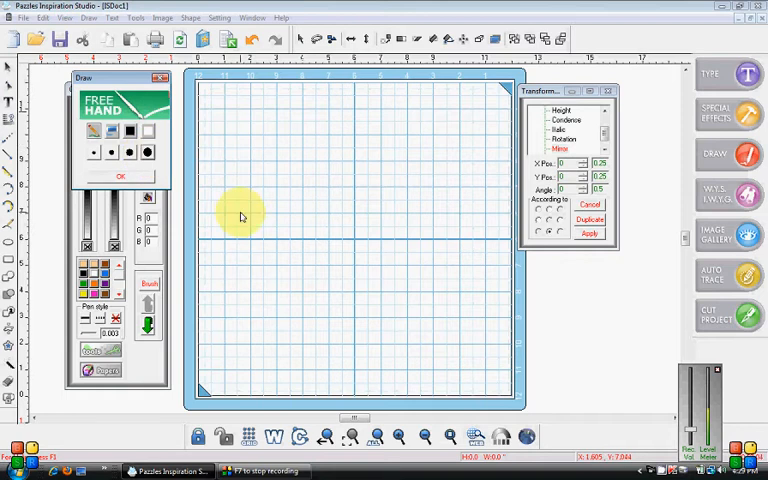
{"action": "mouse_move", "coordinate": [252, 200]}
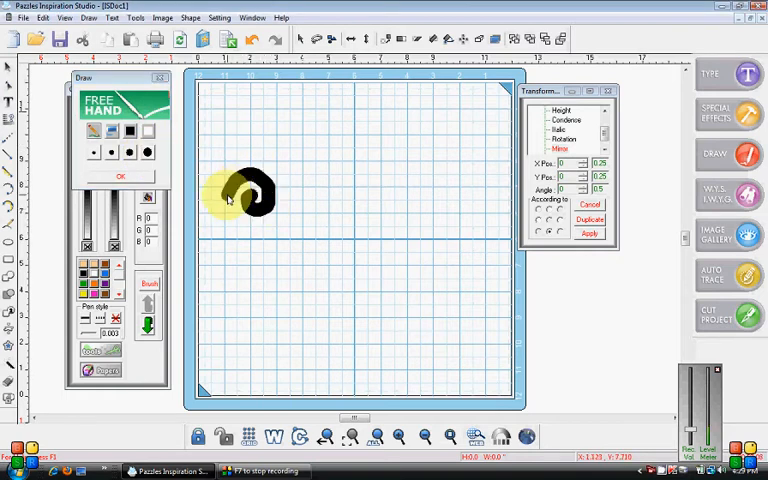
Step: Draw a thick freehand stroke curling at the left end into a long S-shaped swirl
{"action": "left_click_drag", "start_coordinate": [250, 200], "coordinate": [358, 133]}
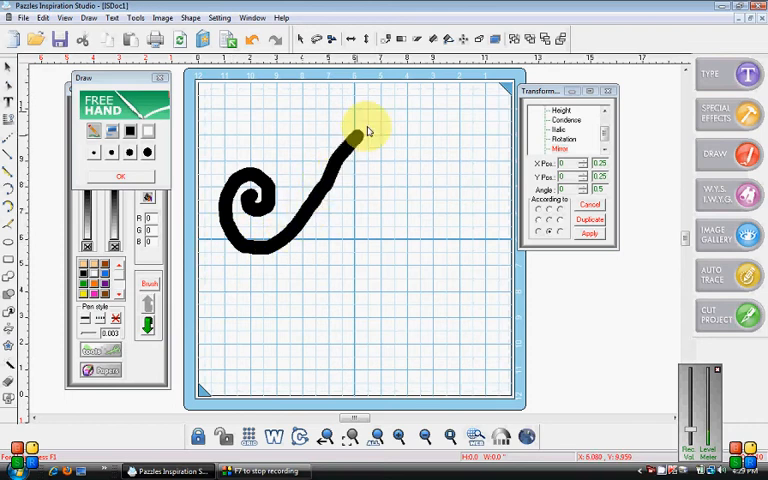
{"action": "left_click_drag", "start_coordinate": [355, 130], "coordinate": [420, 190]}
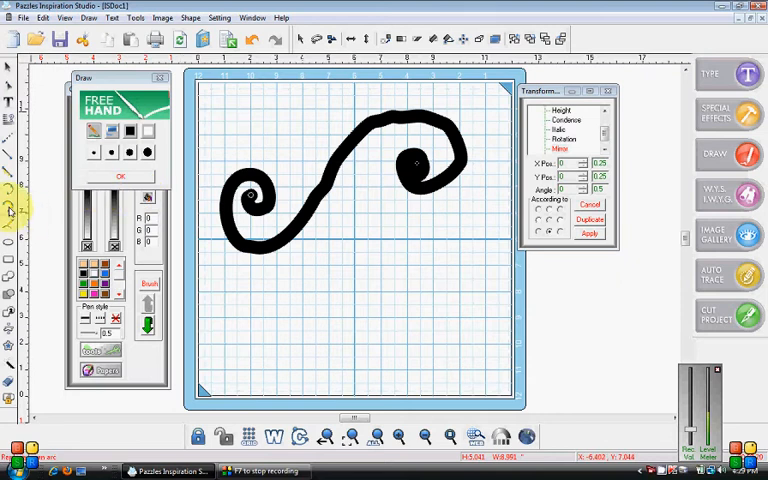
{"action": "mouse_move", "coordinate": [9, 210]}
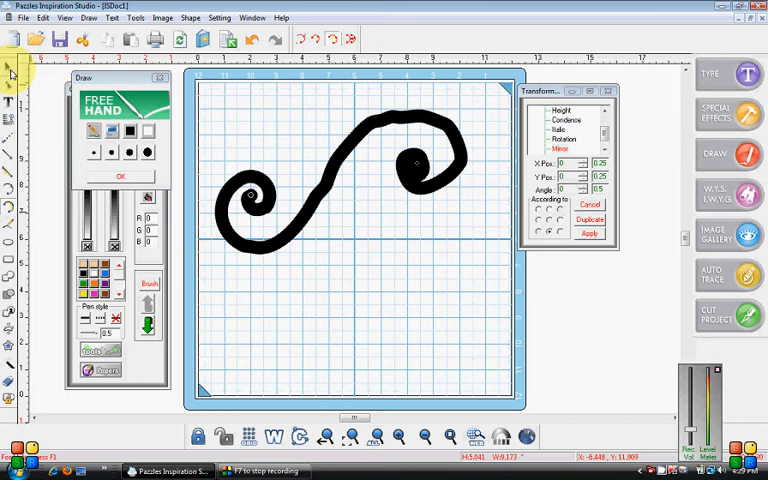
{"action": "mouse_move", "coordinate": [9, 72]}
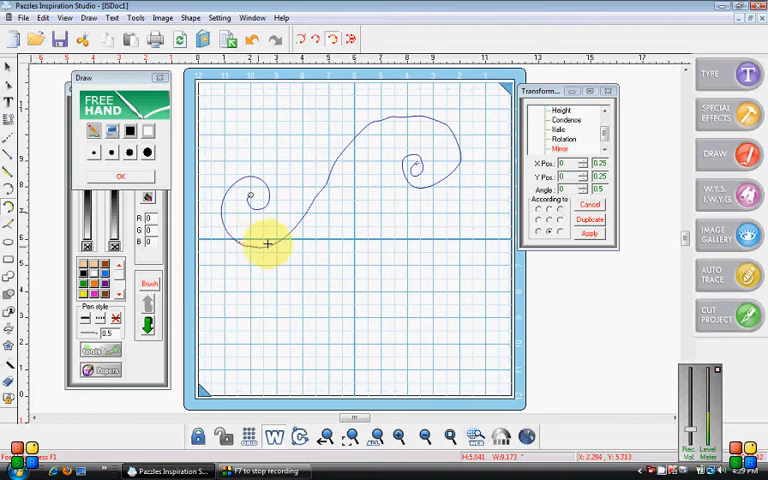
Step: Drag outline points on the left spiral, middle stretch and right spiral to smooth the curves
{"action": "left_click_drag", "start_coordinate": [267, 244], "coordinate": [318, 204]}
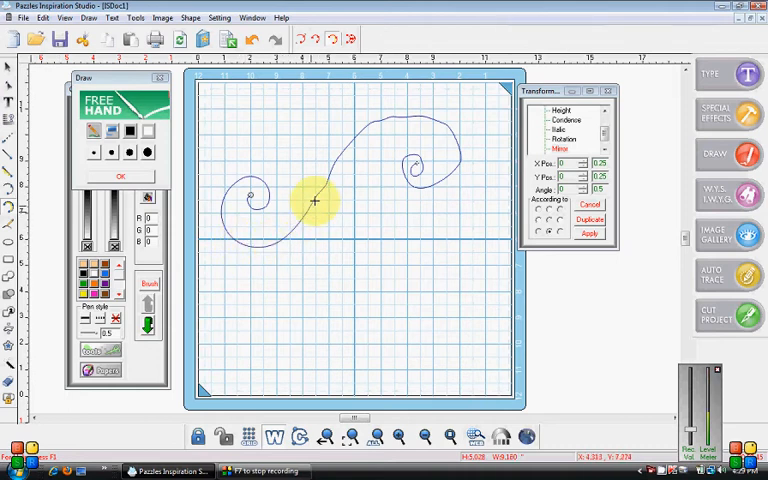
{"action": "left_click_drag", "start_coordinate": [315, 200], "coordinate": [368, 122]}
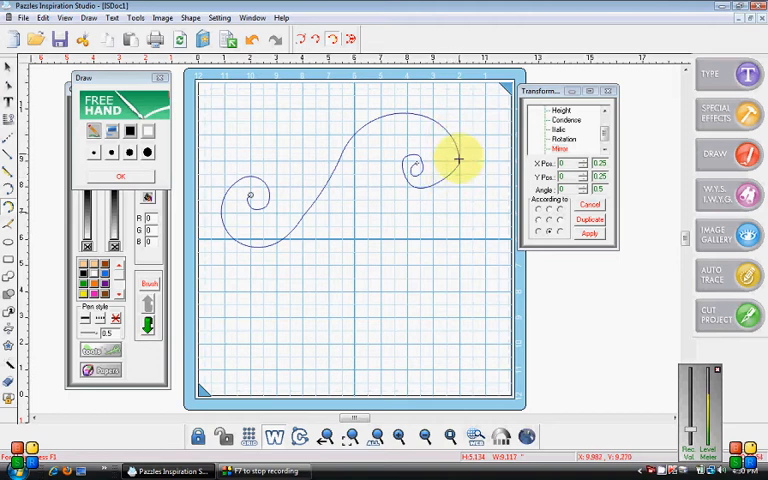
{"action": "left_click_drag", "start_coordinate": [460, 160], "coordinate": [430, 185]}
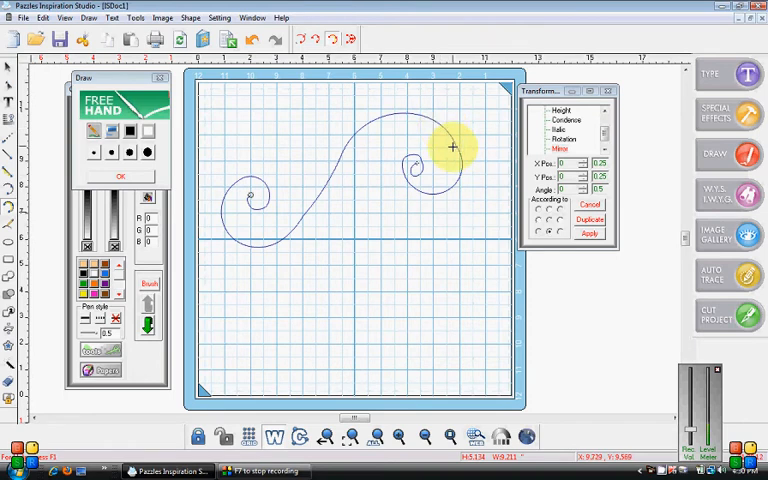
{"action": "left_click_drag", "start_coordinate": [455, 148], "coordinate": [400, 150]}
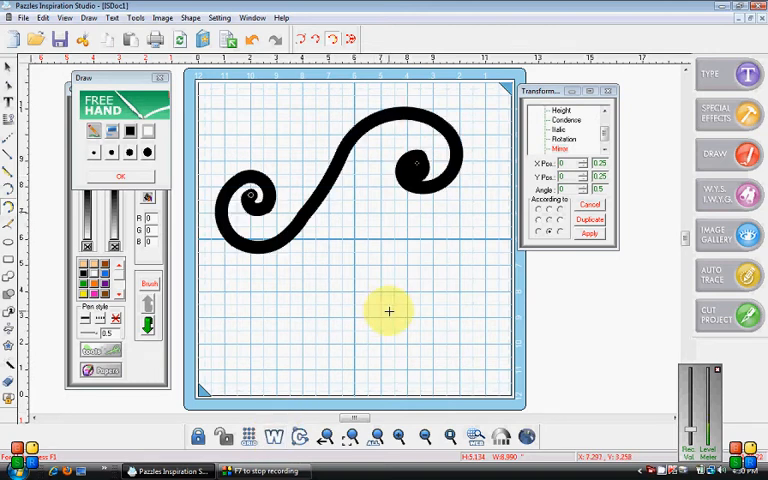
Step: Leave node editing and select the whole black swirl with the arrow tool
{"action": "left_click_drag", "start_coordinate": [390, 311], "coordinate": [420, 162]}
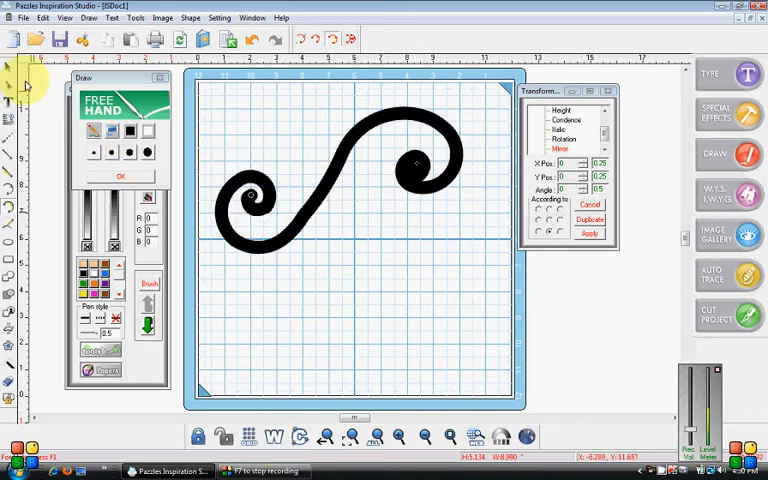
{"action": "left_click", "coordinate": [330, 210]}
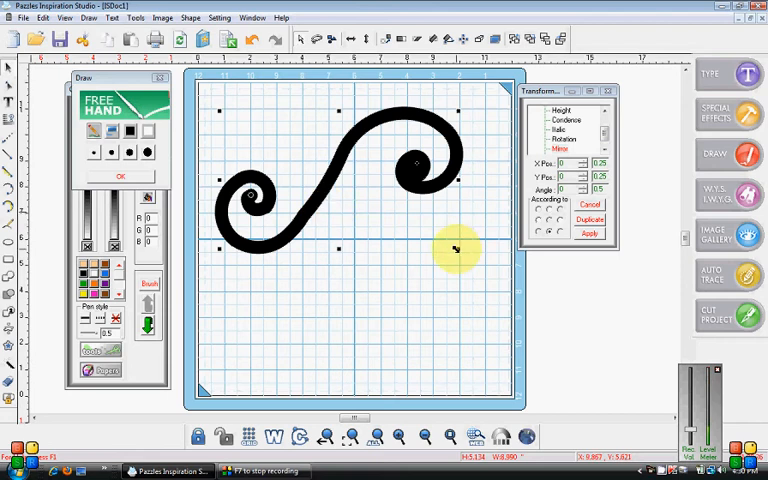
Step: Move the swirl lower, add a mirrored duplicate, and rotate it to curl upward
{"action": "left_click_drag", "start_coordinate": [455, 250], "coordinate": [317, 220]}
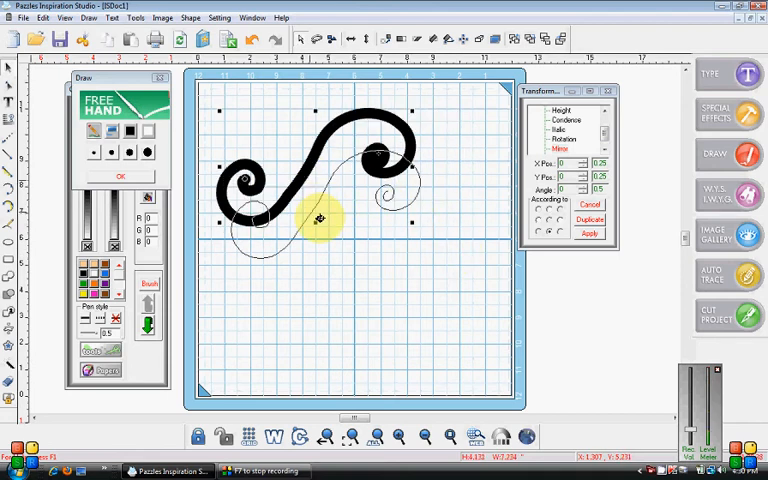
{"action": "left_click", "coordinate": [562, 148]}
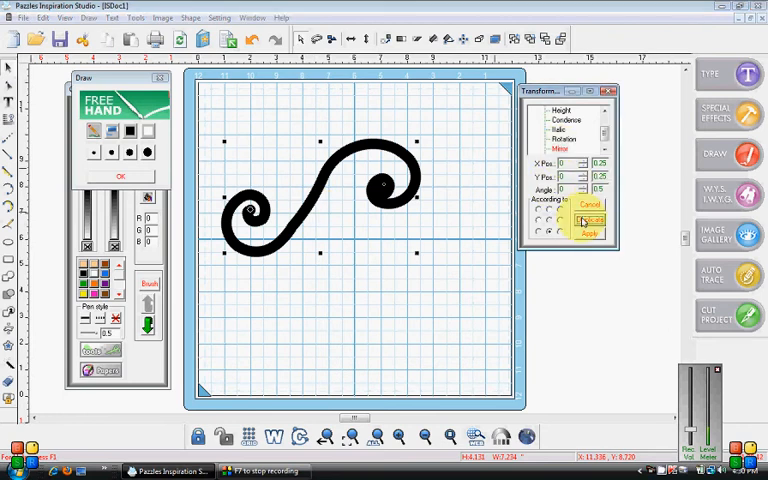
{"action": "left_click", "coordinate": [589, 232]}
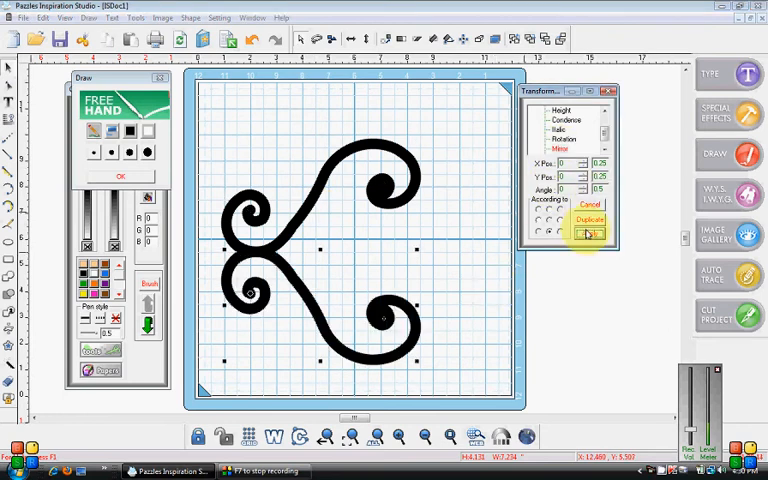
{"action": "left_click", "coordinate": [589, 233]}
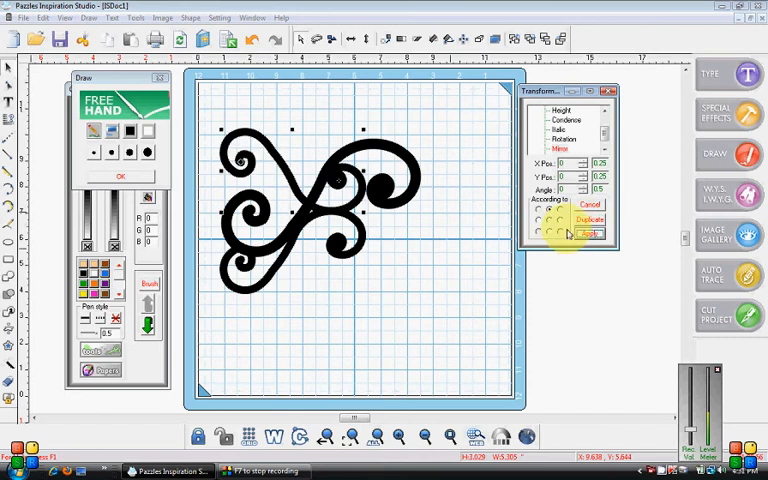
{"action": "left_click", "coordinate": [588, 234]}
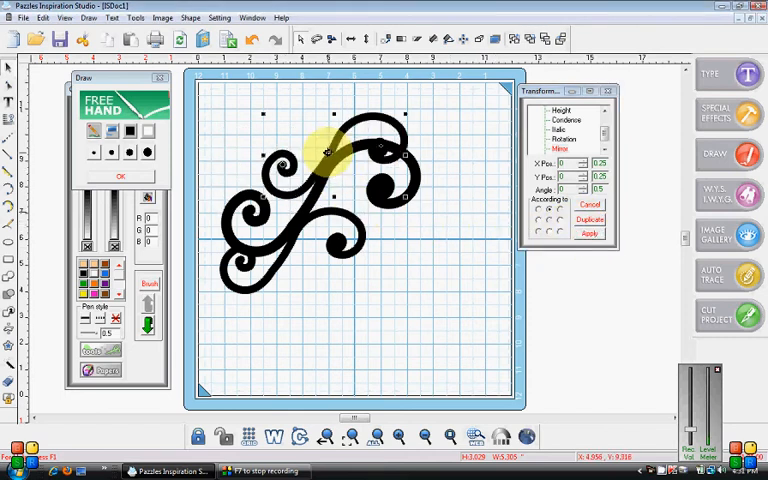
{"action": "left_click_drag", "start_coordinate": [325, 160], "coordinate": [345, 140]}
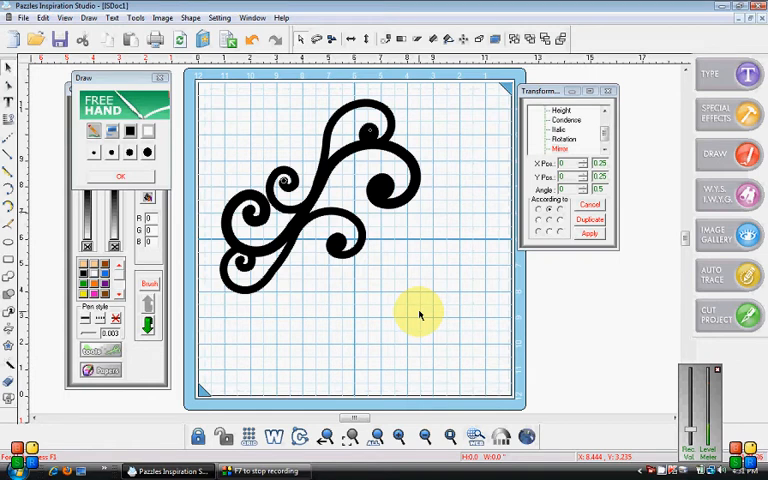
{"action": "left_click_drag", "start_coordinate": [418, 315], "coordinate": [290, 228]}
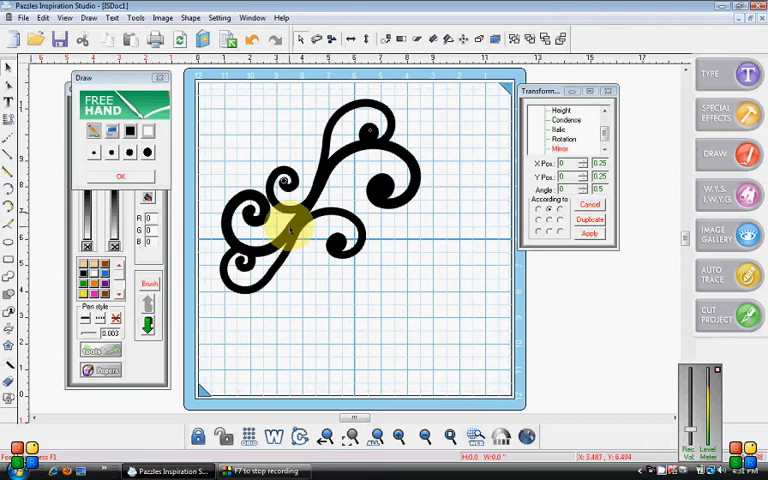
Step: Recolour the selected swirl pink and open an image collection from the library
{"action": "left_click", "coordinate": [121, 176]}
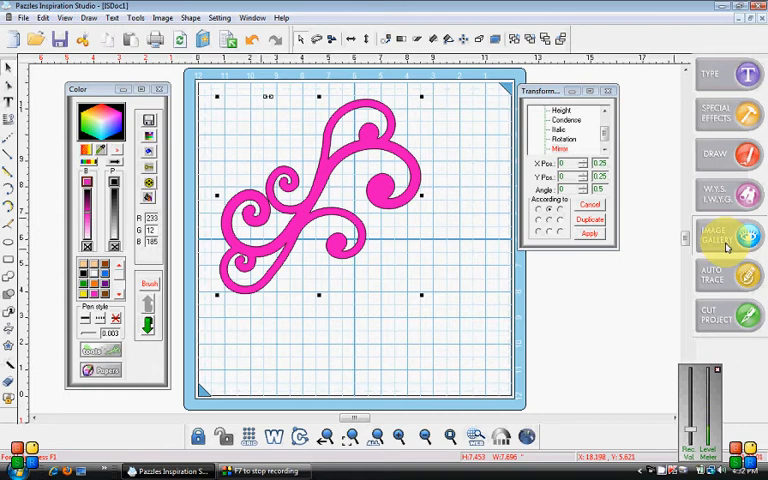
{"action": "left_click", "coordinate": [718, 237]}
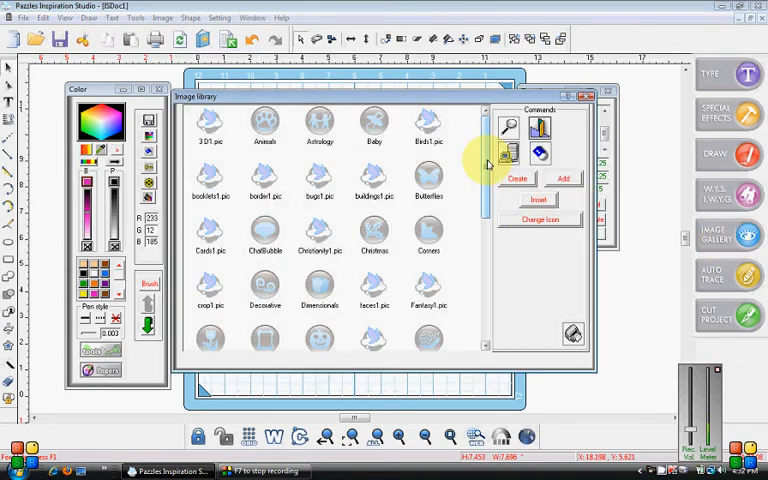
{"action": "scroll", "scroll_direction": "down", "scroll_amount": 3}
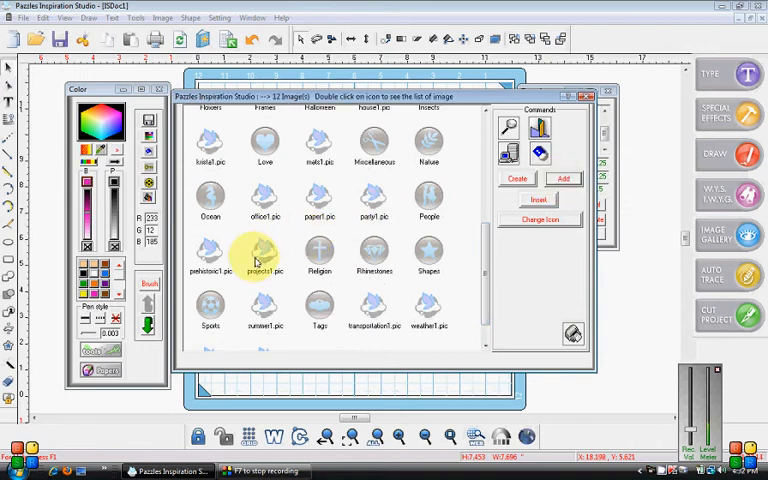
{"action": "double_click", "coordinate": [264, 252]}
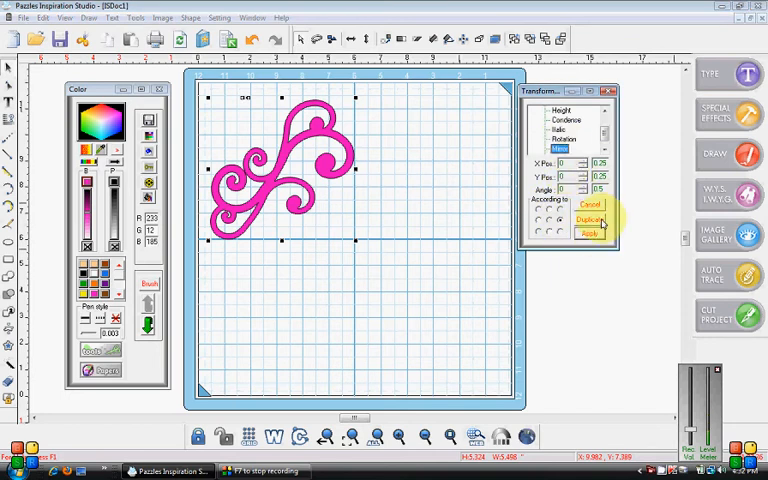
Step: Mirror the pink swirl sideways with Duplicate, then downward from the bottom edge
{"action": "left_click", "coordinate": [589, 234]}
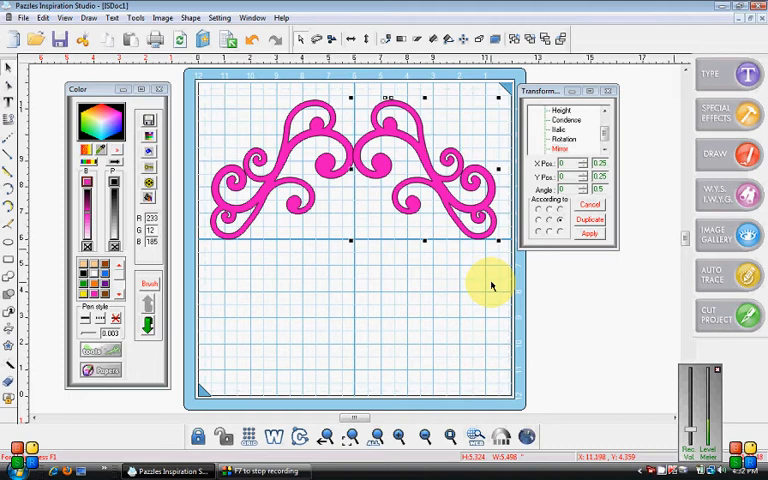
{"action": "mouse_move", "coordinate": [516, 283]}
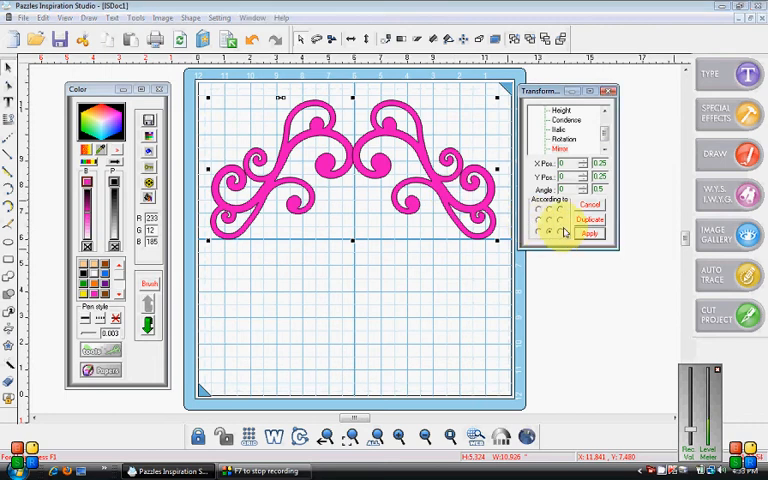
{"action": "left_click", "coordinate": [589, 234]}
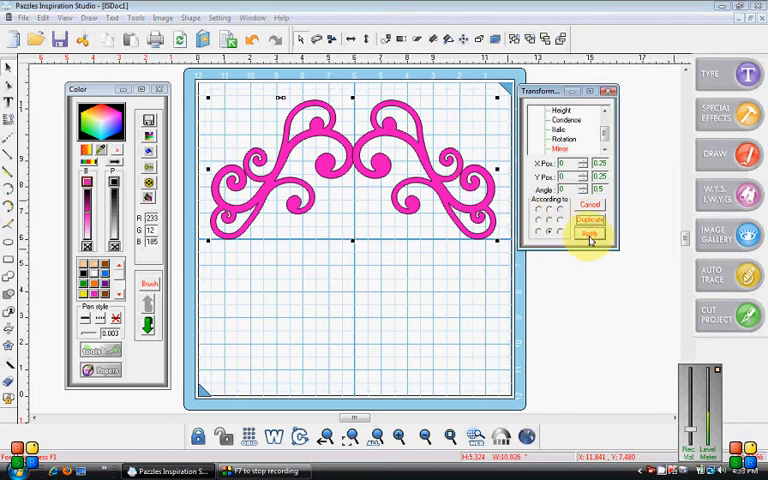
{"action": "left_click", "coordinate": [590, 233]}
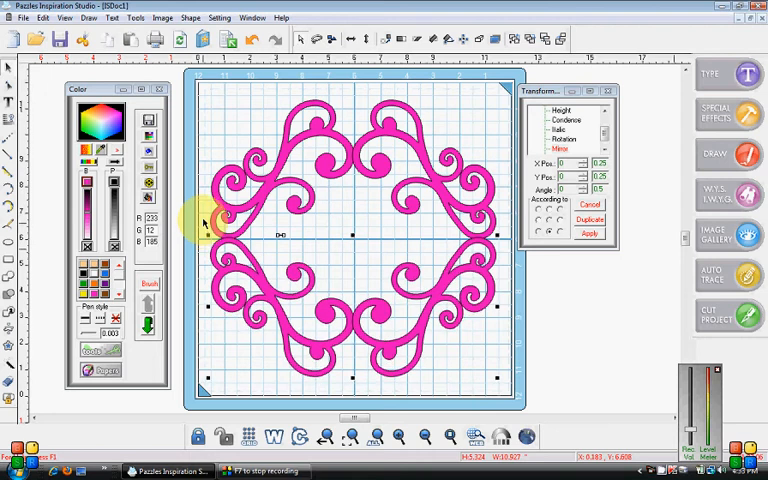
{"action": "mouse_move", "coordinate": [215, 120]}
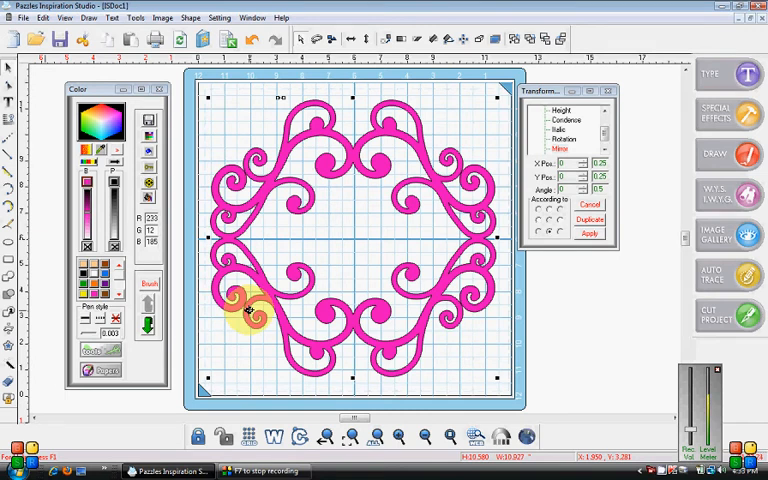
{"action": "left_click", "coordinate": [248, 39]}
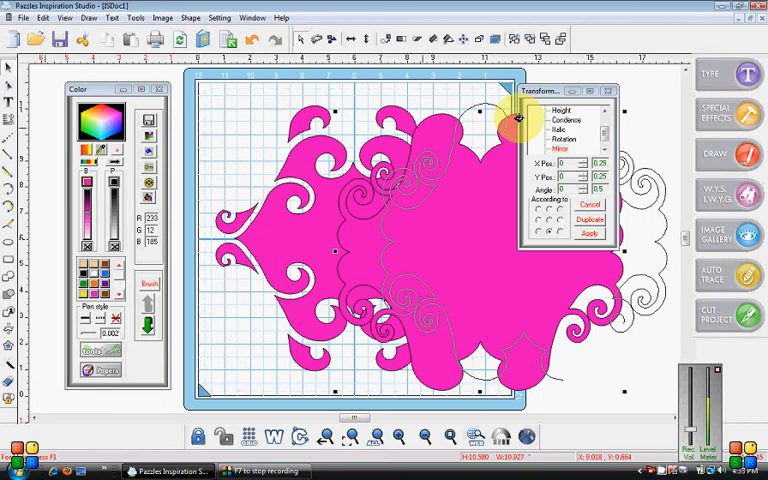
Step: Undo the mirroring until only the single pink swirl remains
{"action": "left_click", "coordinate": [590, 234]}
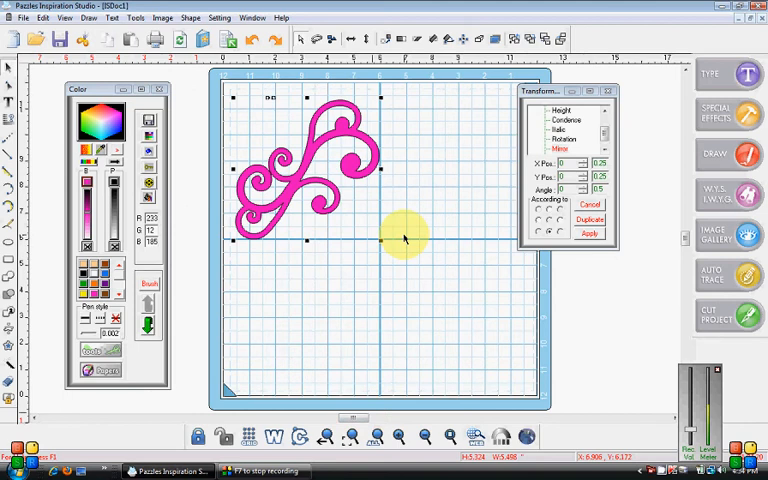
Step: Rotate the swirl flatter, then add mirrored copies sideways and downward
{"action": "left_click_drag", "start_coordinate": [405, 238], "coordinate": [315, 238]}
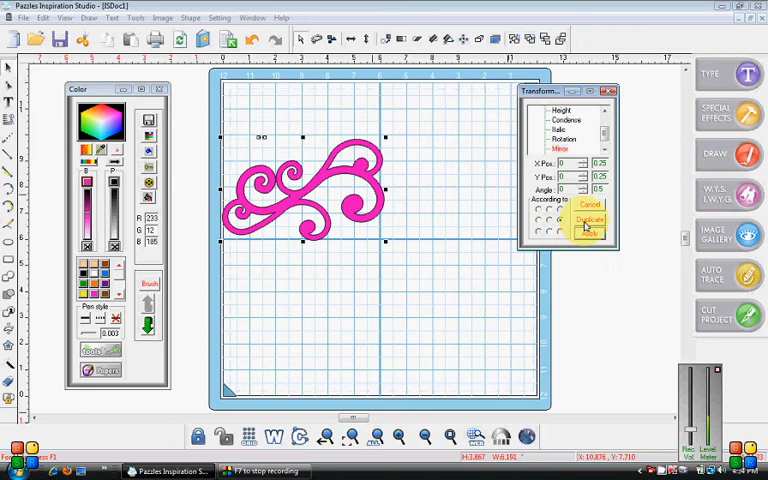
{"action": "left_click", "coordinate": [587, 234]}
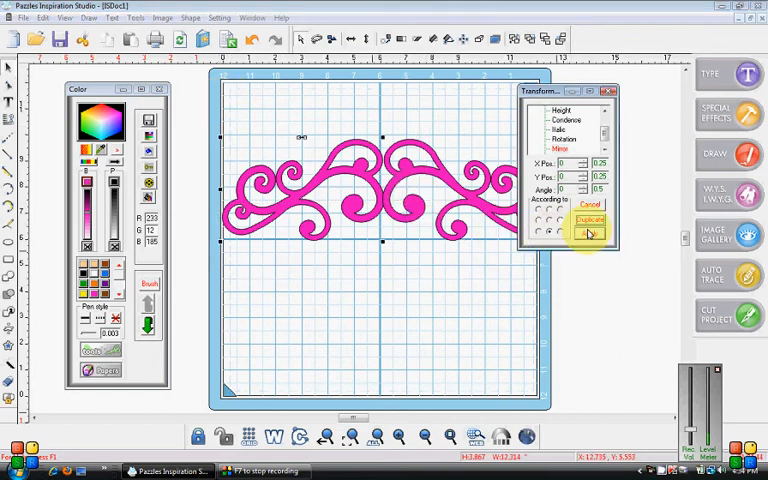
{"action": "left_click", "coordinate": [589, 219]}
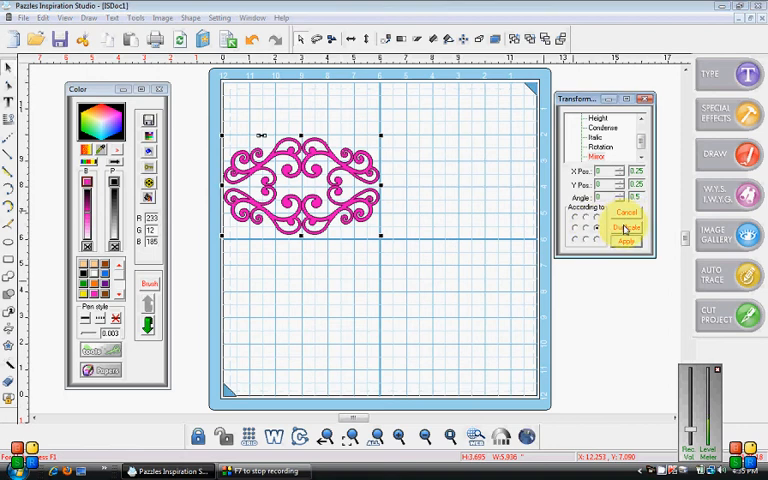
Step: Mirror the swirl motif to the right and downward to start the tiled lattice
{"action": "left_click", "coordinate": [625, 228]}
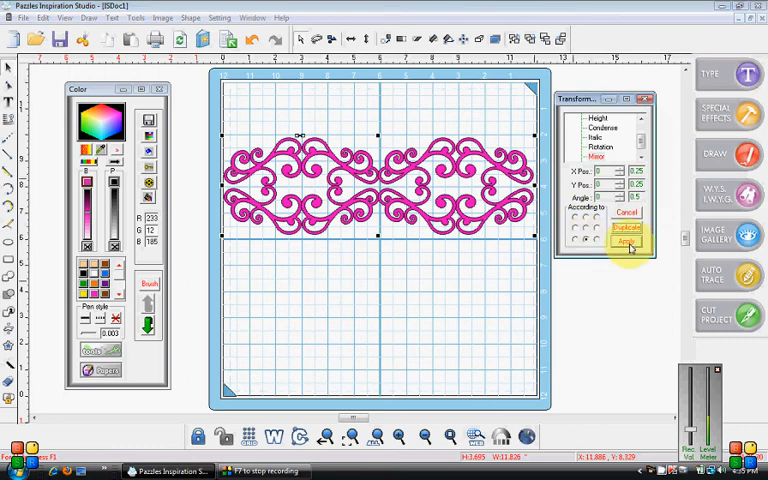
{"action": "left_click", "coordinate": [627, 227]}
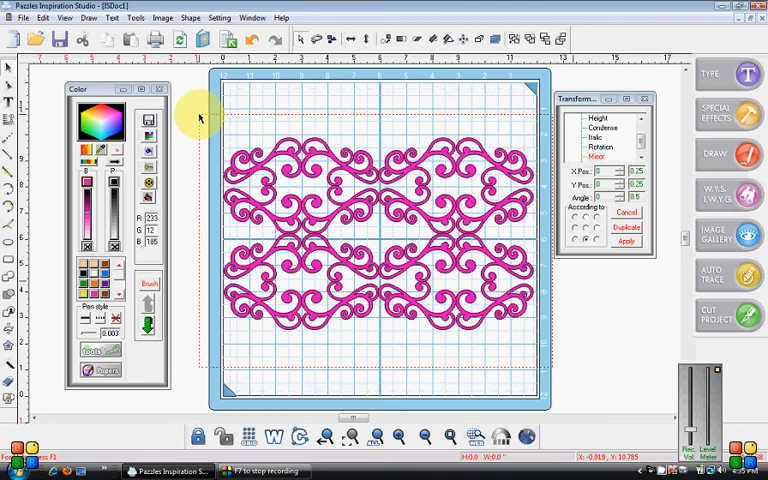
{"action": "left_click", "coordinate": [330, 203]}
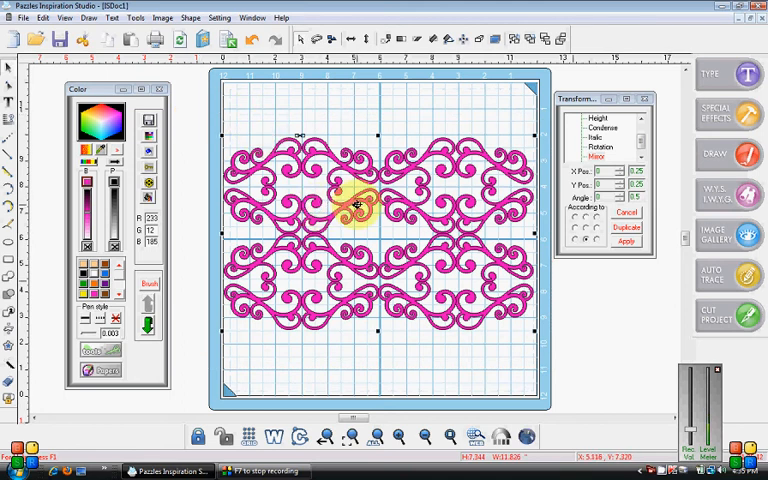
Step: Select the whole swirl pattern and resize it in Transform to fill the mat
{"action": "left_click_drag", "start_coordinate": [355, 205], "coordinate": [355, 180]}
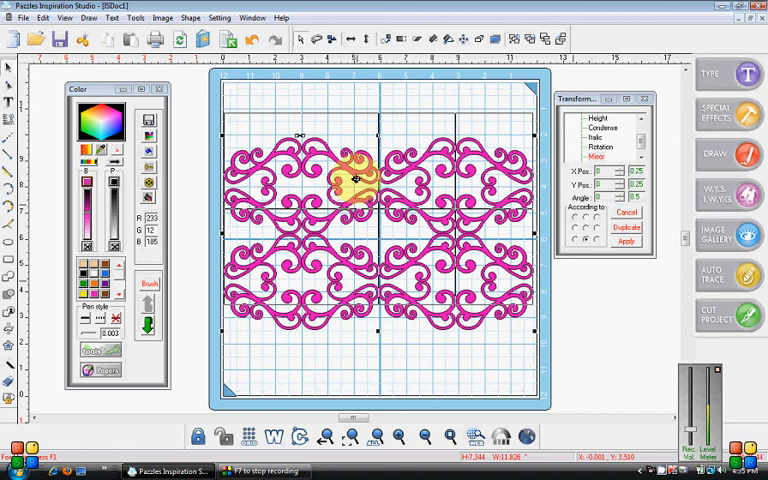
{"action": "left_click_drag", "start_coordinate": [355, 180], "coordinate": [355, 153]}
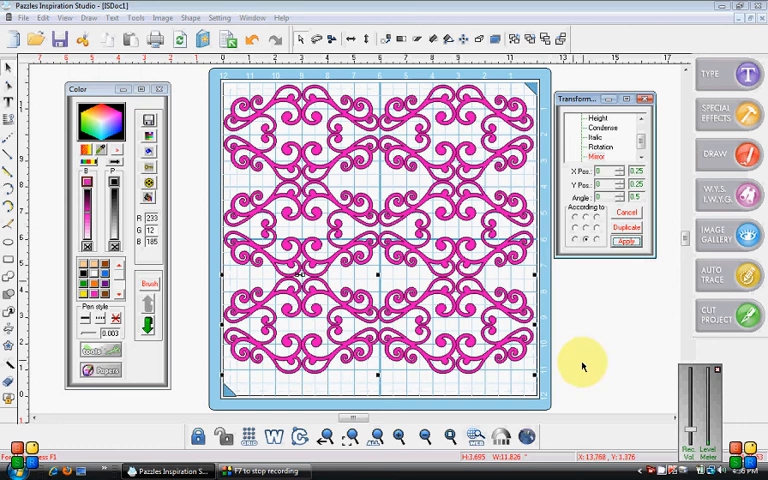
{"action": "mouse_move", "coordinate": [213, 261]}
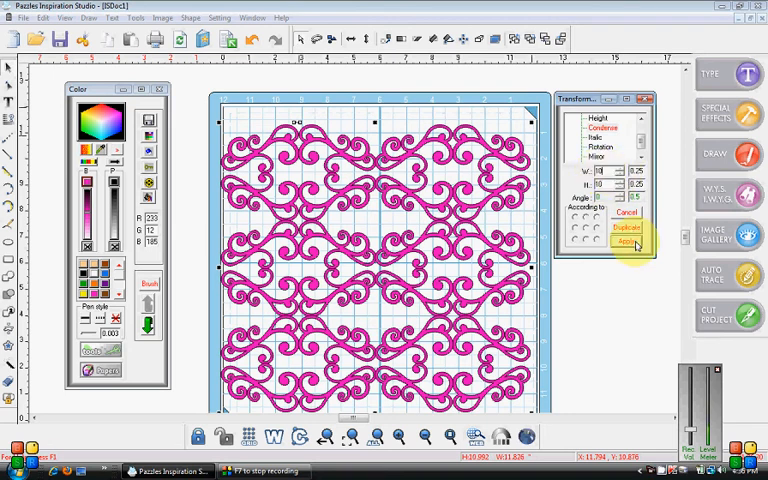
{"action": "left_click", "coordinate": [626, 242]}
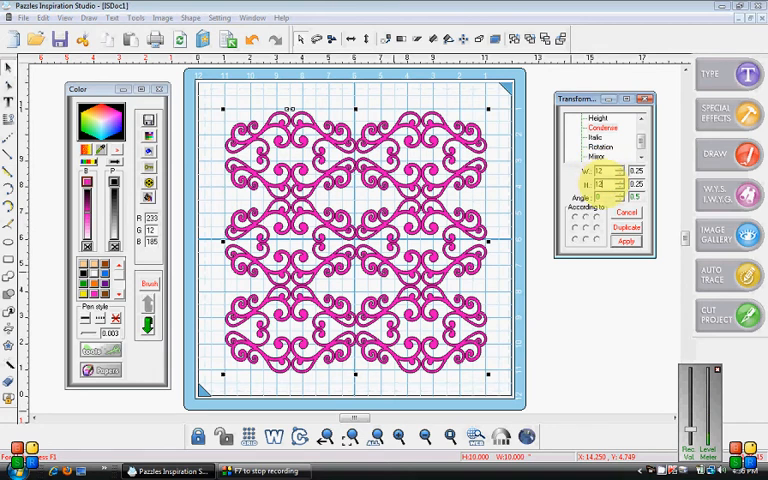
Step: Apply a 12 x 12 inch size to the lace pattern
{"action": "left_click", "coordinate": [626, 241]}
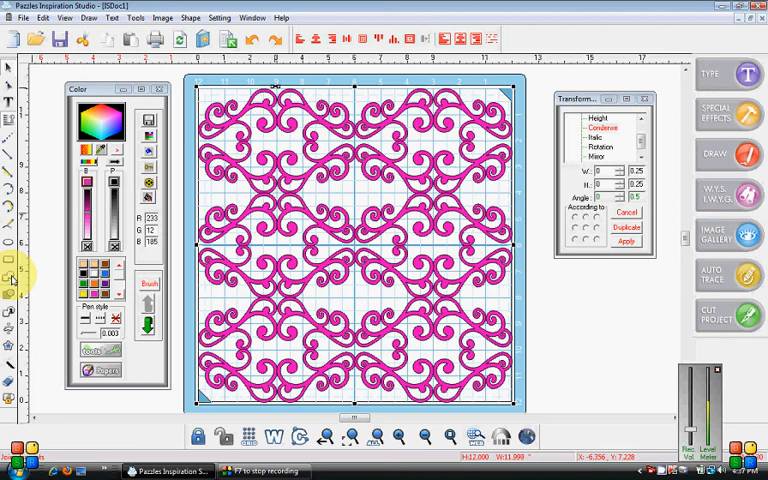
Step: Fill the swirl lace pattern with black (R0 G0 B0)
{"action": "left_click", "coordinate": [627, 240]}
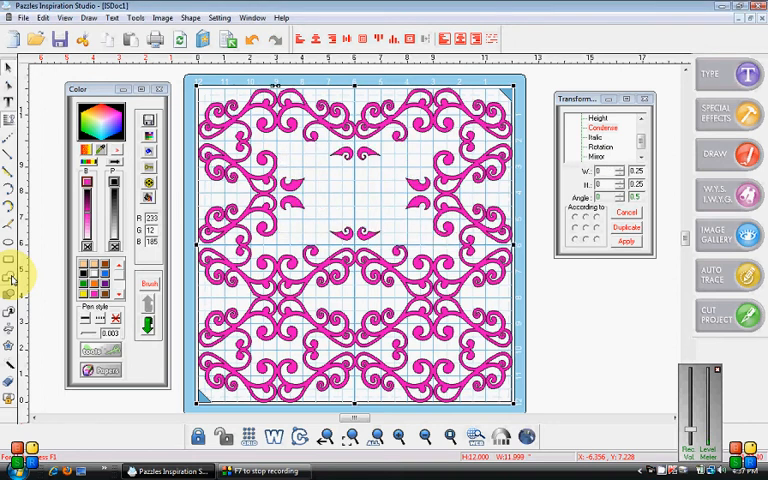
{"action": "mouse_move", "coordinate": [10, 280]}
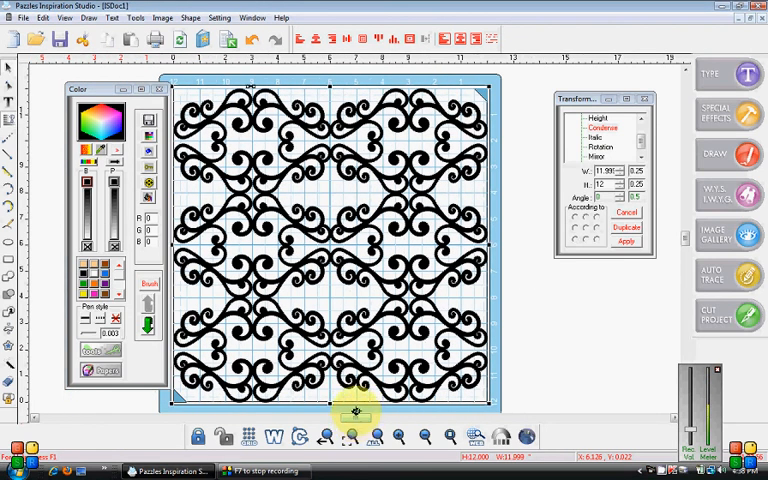
{"action": "mouse_move", "coordinate": [420, 308]}
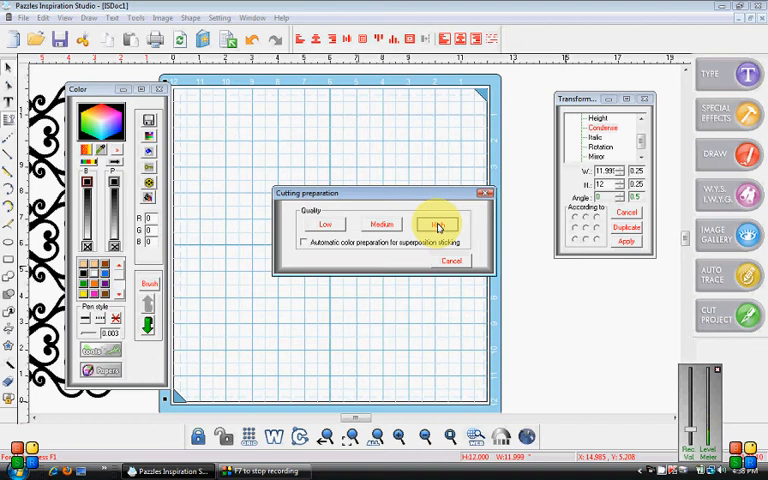
Step: Choose High quality cutting preparation, then deselect everything on the mat
{"action": "left_click", "coordinate": [437, 224]}
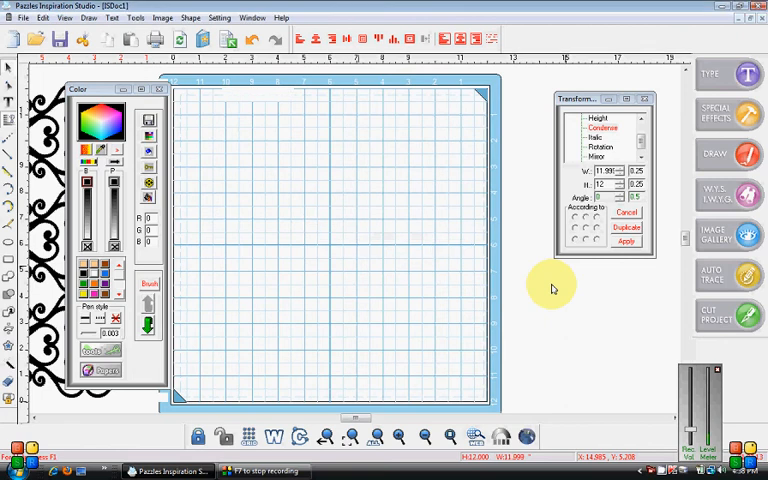
{"action": "left_click", "coordinate": [627, 242]}
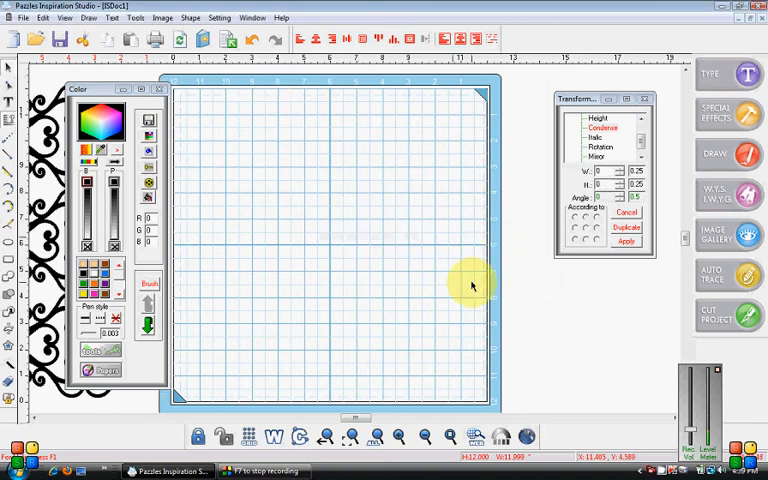
{"action": "mouse_move", "coordinate": [365, 417]}
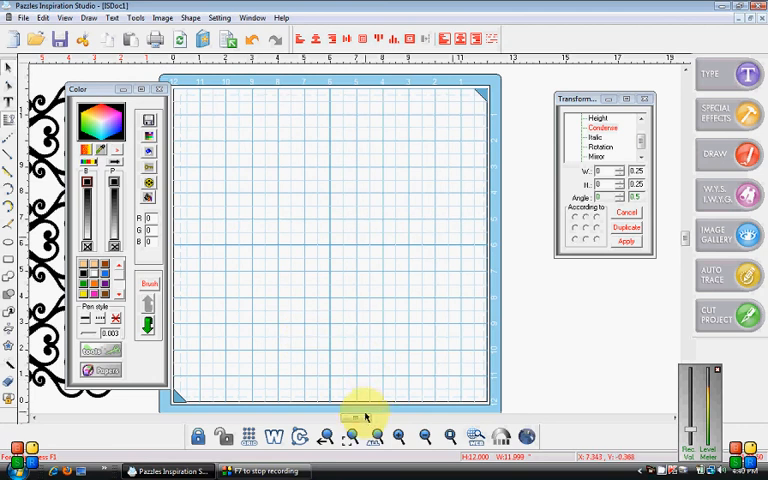
{"action": "mouse_move", "coordinate": [345, 360]}
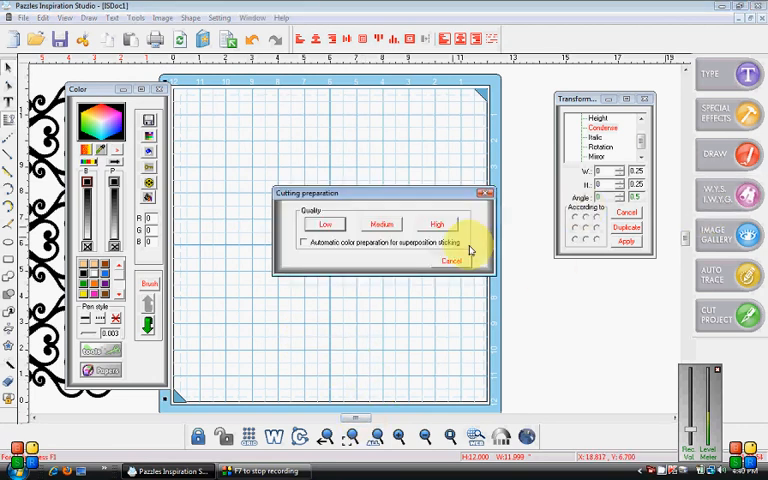
Step: Reopen the cutting preparation quality dialog as Kaspersky PURE appears on top
{"action": "left_click", "coordinate": [435, 223]}
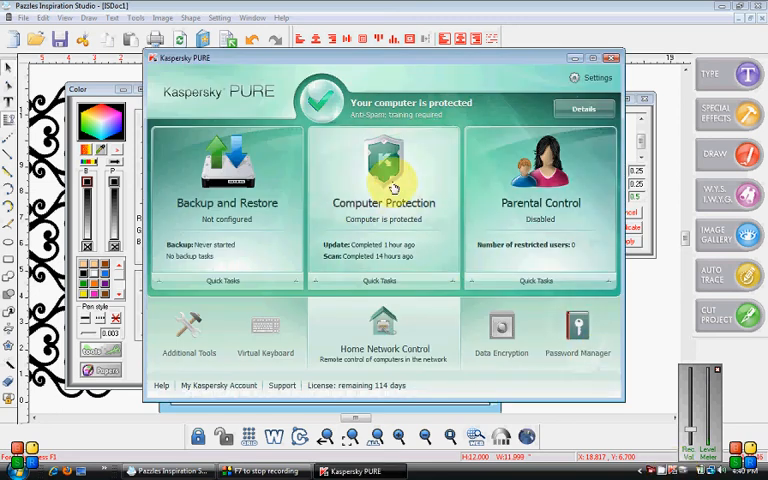
Step: Open Kaspersky PURE's Computer Protection section to view the Protection Center overview
{"action": "left_click", "coordinate": [383, 190]}
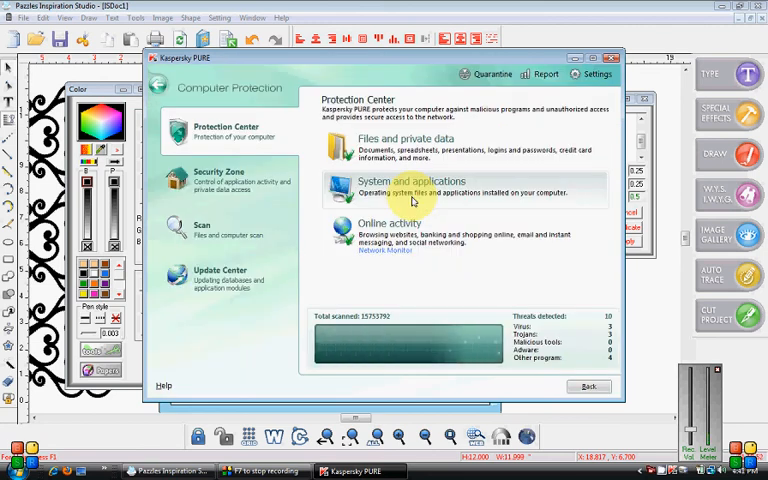
{"action": "mouse_move", "coordinate": [383, 278]}
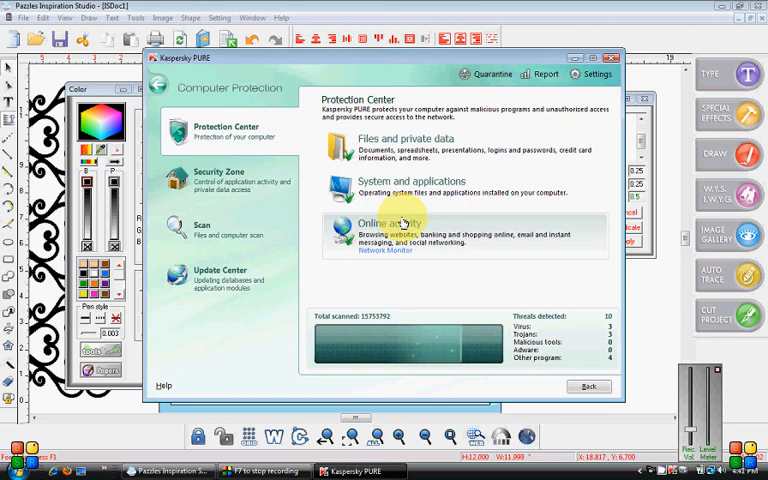
{"action": "mouse_move", "coordinate": [508, 135]}
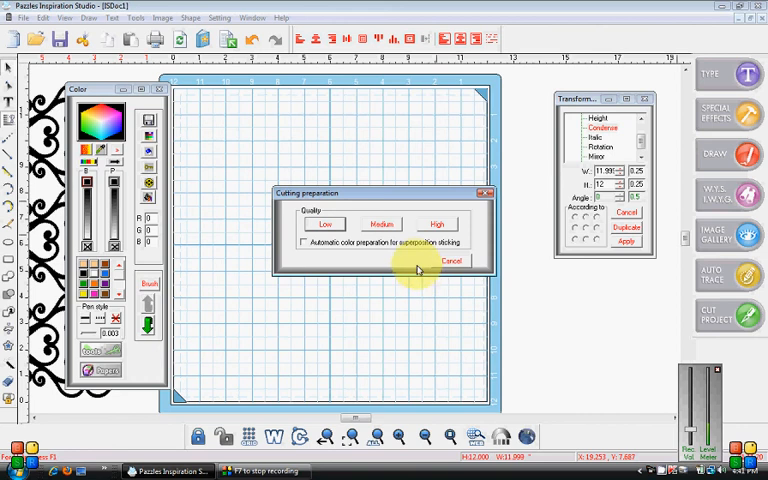
Step: Cancel the cutting preparation to return to the black swirl pattern
{"action": "left_click", "coordinate": [325, 224]}
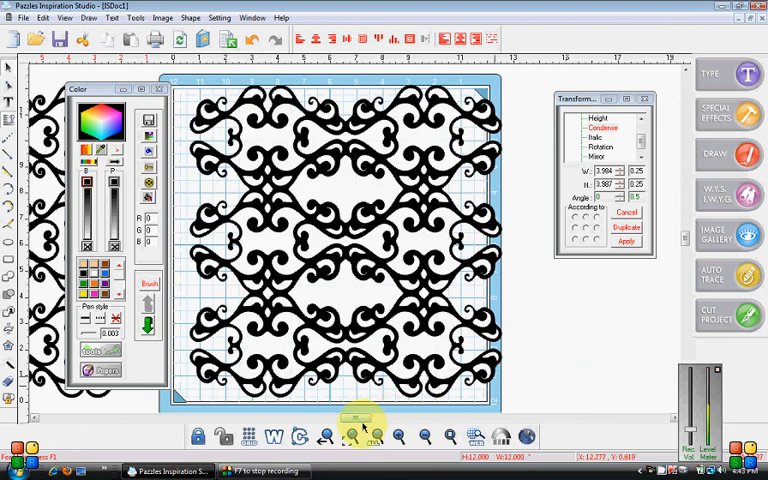
Step: Resize the black lattice to about 11.96 inches and move it onto the mat
{"action": "left_click", "coordinate": [351, 437]}
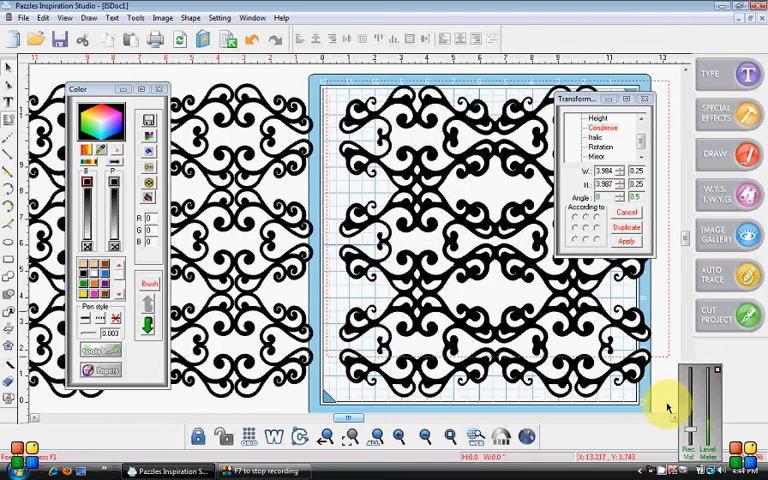
{"action": "left_click", "coordinate": [626, 241]}
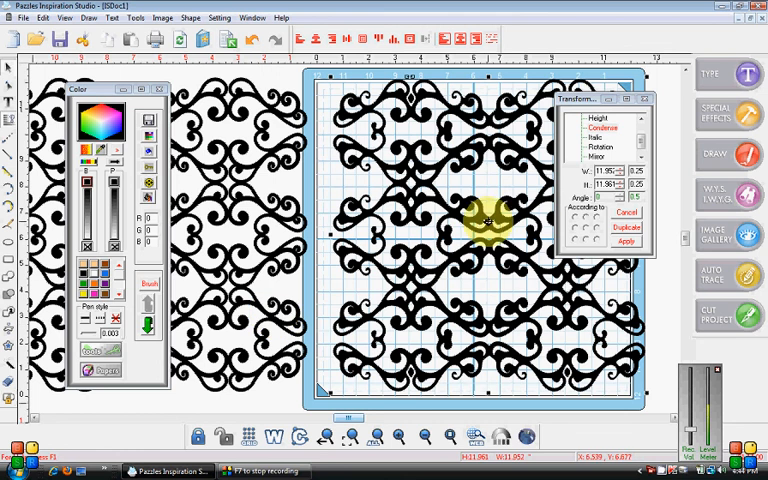
{"action": "left_click_drag", "start_coordinate": [480, 222], "coordinate": [455, 217]}
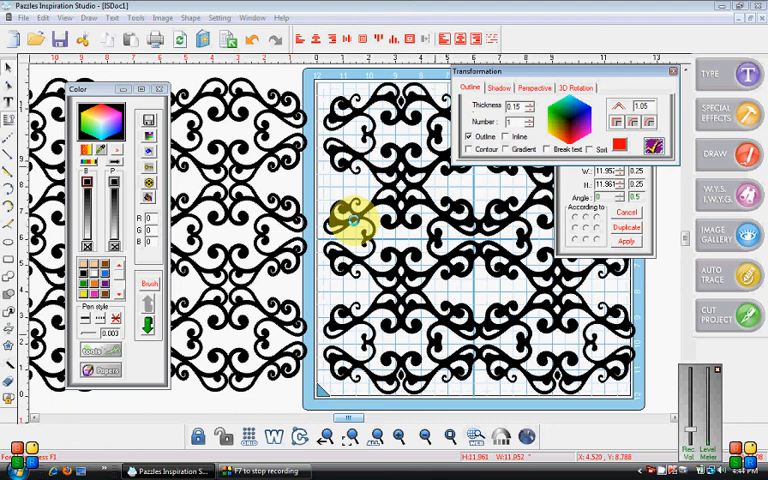
Step: Apply a 0.15 thickness outline to the swirl pattern
{"action": "left_click_drag", "start_coordinate": [355, 220], "coordinate": [410, 178]}
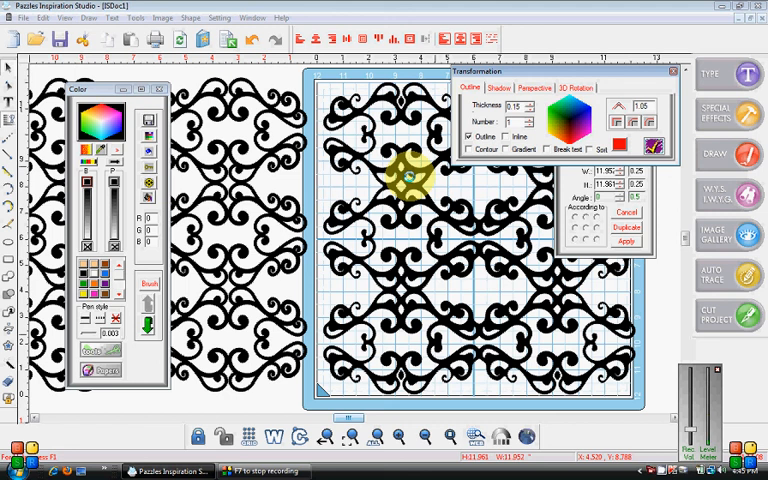
{"action": "left_click_drag", "start_coordinate": [405, 175], "coordinate": [230, 370]}
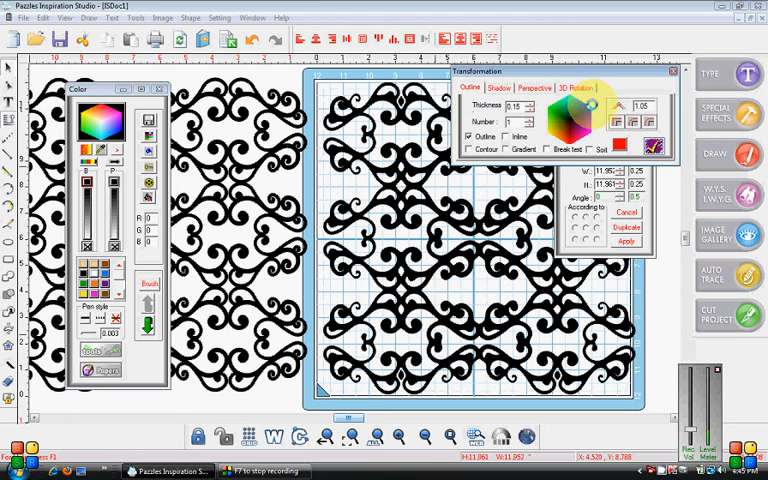
{"action": "left_click", "coordinate": [627, 240]}
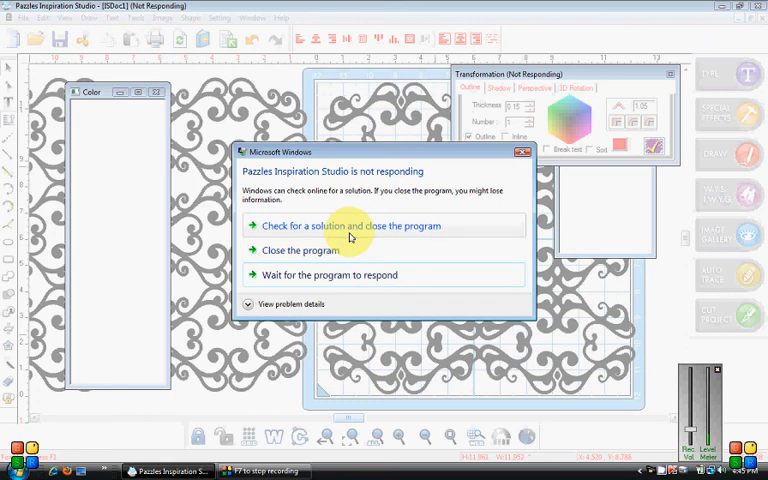
Step: Choose 'Check for a solution and close the program' for the frozen Pazzles window
{"action": "left_click", "coordinate": [330, 225]}
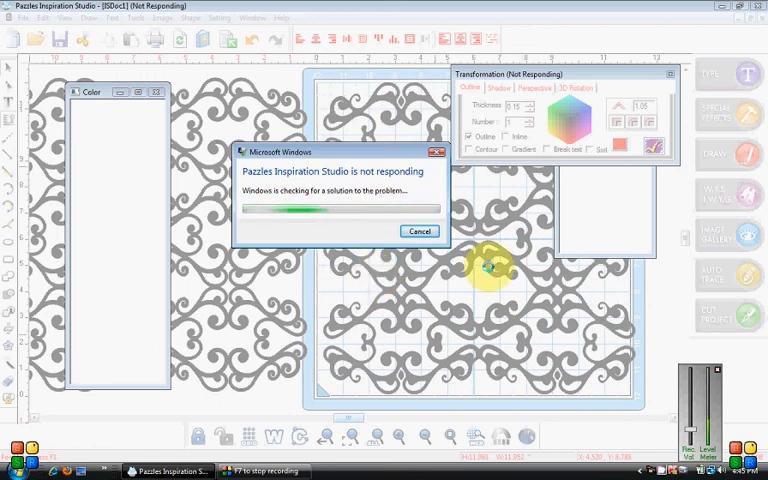
{"action": "left_click", "coordinate": [418, 231]}
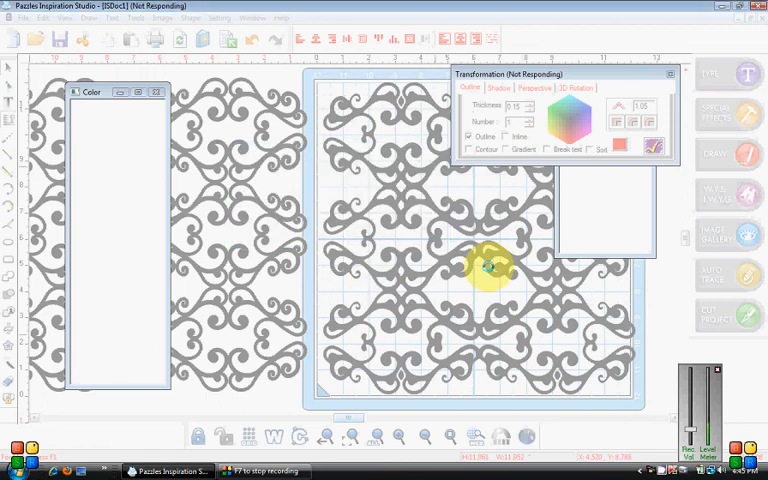